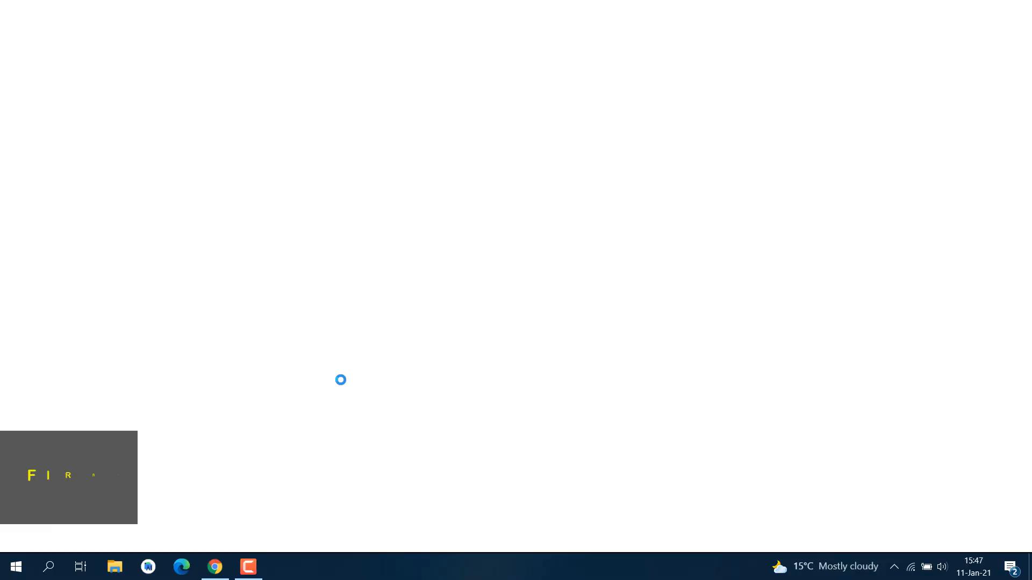
Fill the NVIDIA driver form: GeForce, 900M Series notebooks, GeForce 920M, Windows 10 64-bit.
left_click(215, 566)
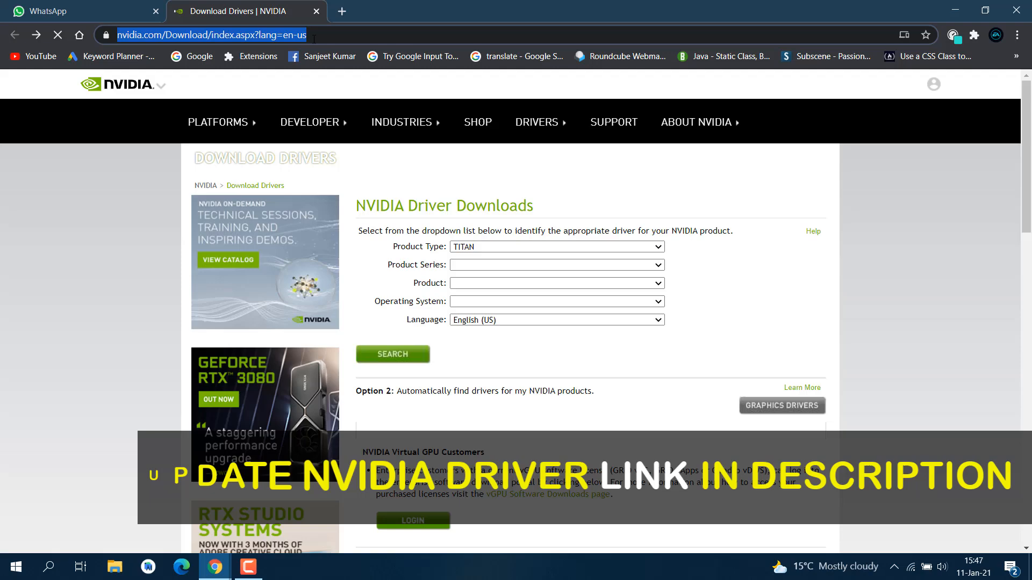
left_click(555, 247)
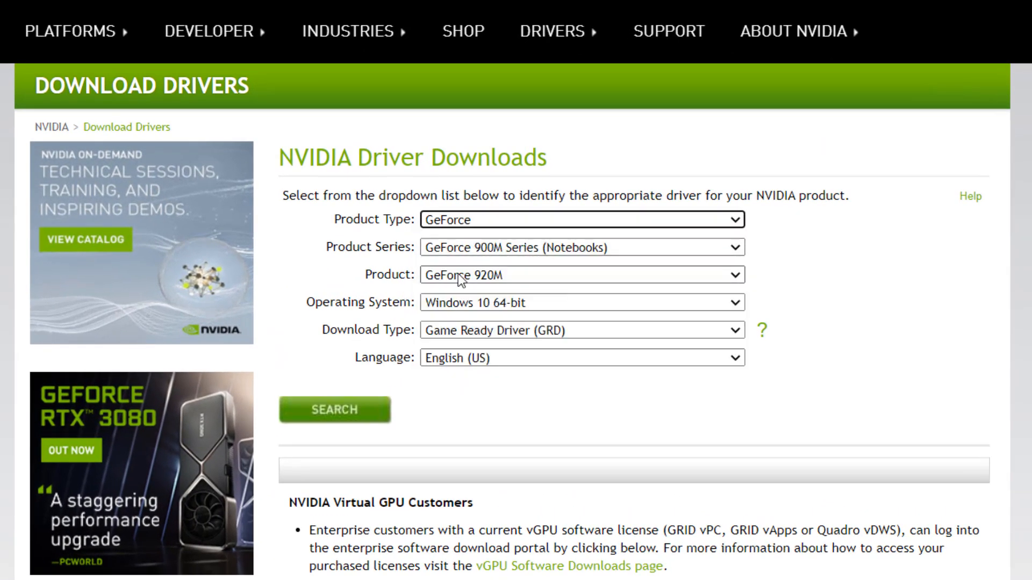
left_click(581, 247)
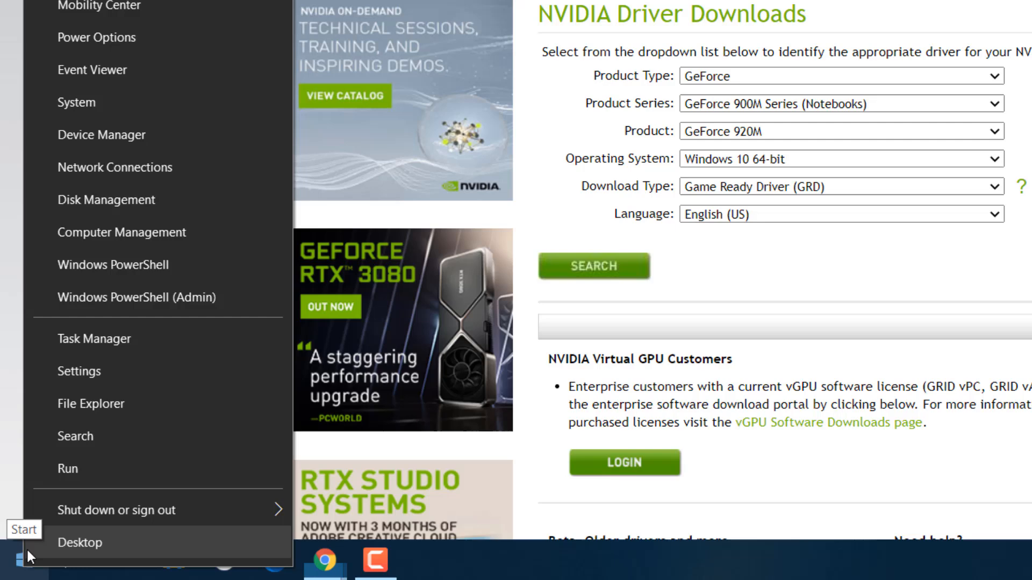
mouse_move(102, 134)
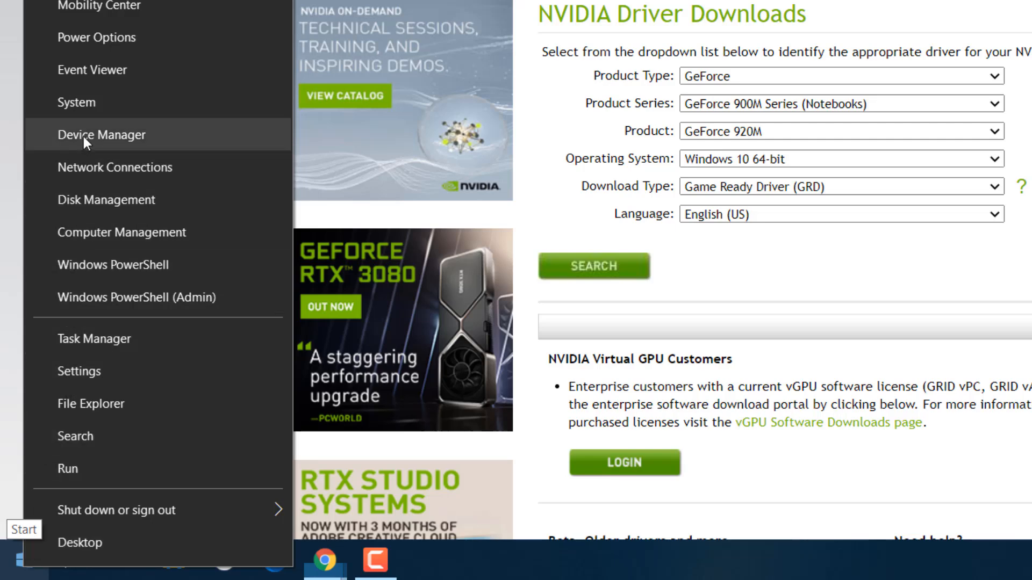
Confirm Device Manager lists NVIDIA GeForce 920M beside Intel HD Graphics 5500, then return to Chrome.
left_click(101, 135)
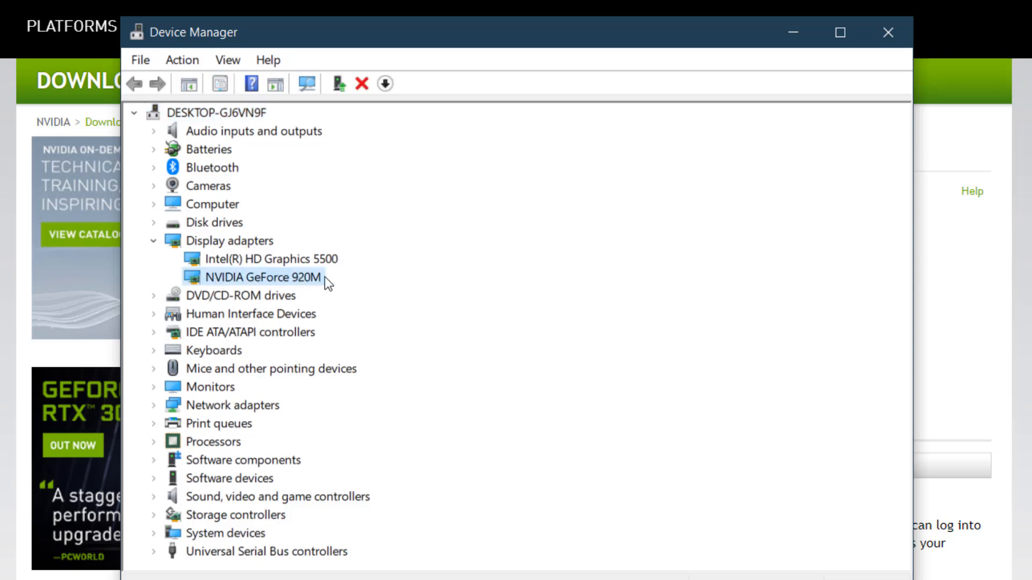
left_click(889, 33)
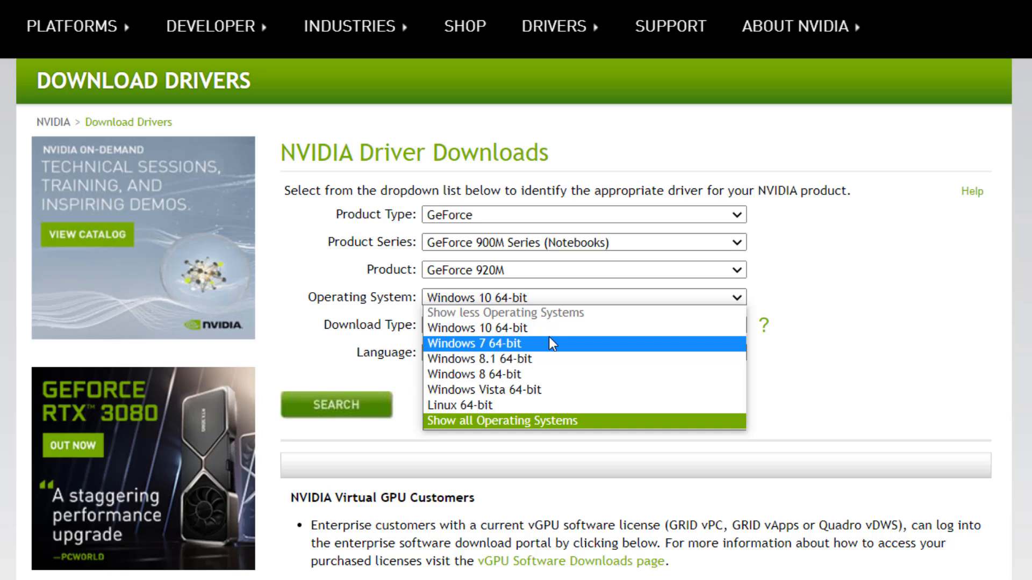
Search Windows 10 64-bit Game Ready Drivers and open the 425.31 download page.
left_click(478, 328)
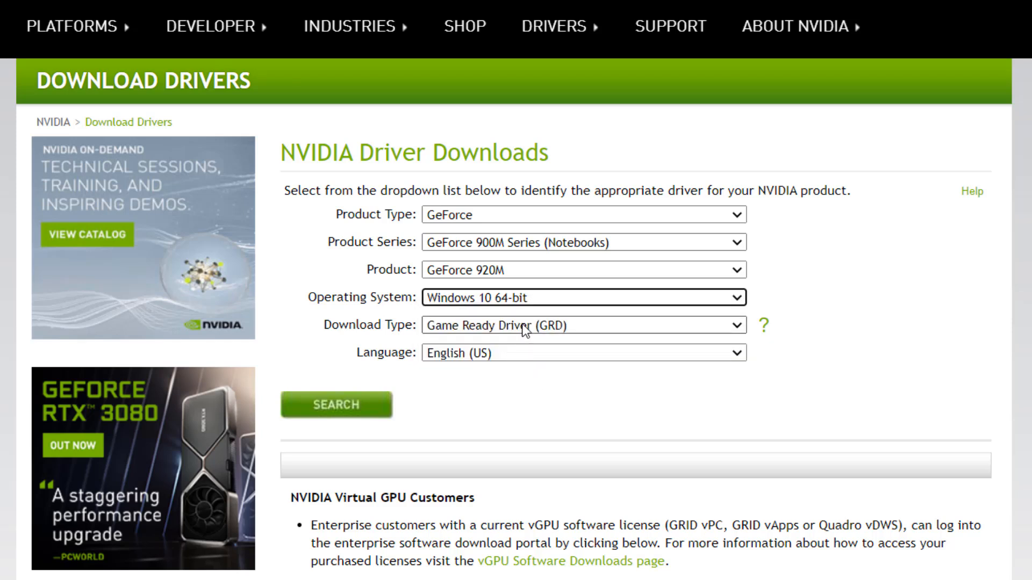
left_click(583, 325)
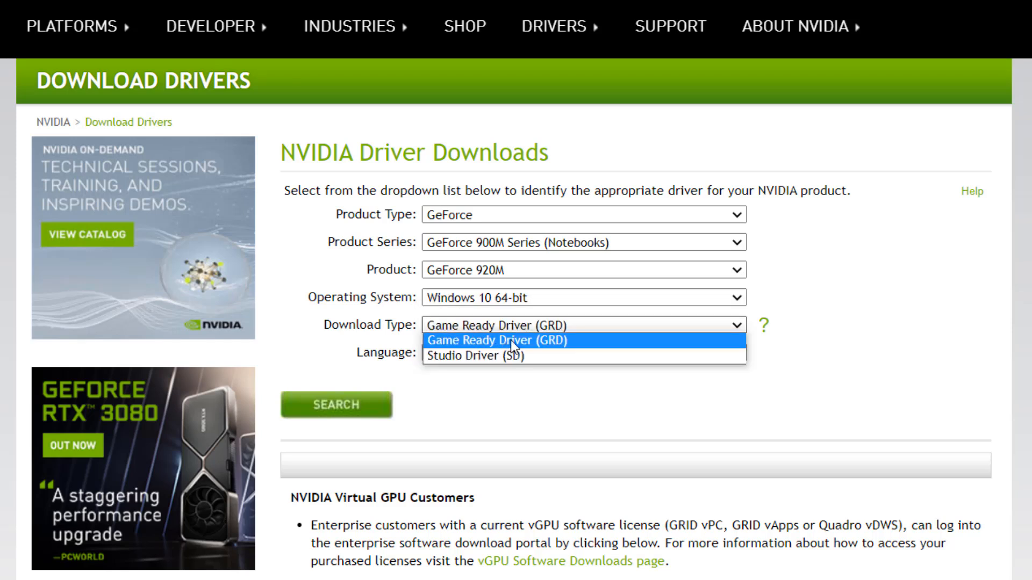
left_click(497, 340)
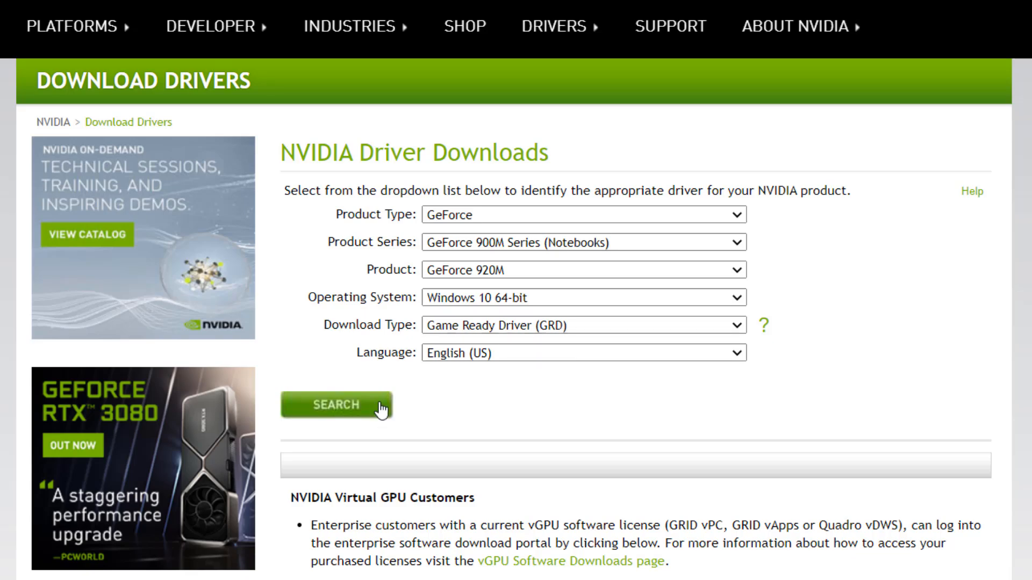
left_click(337, 406)
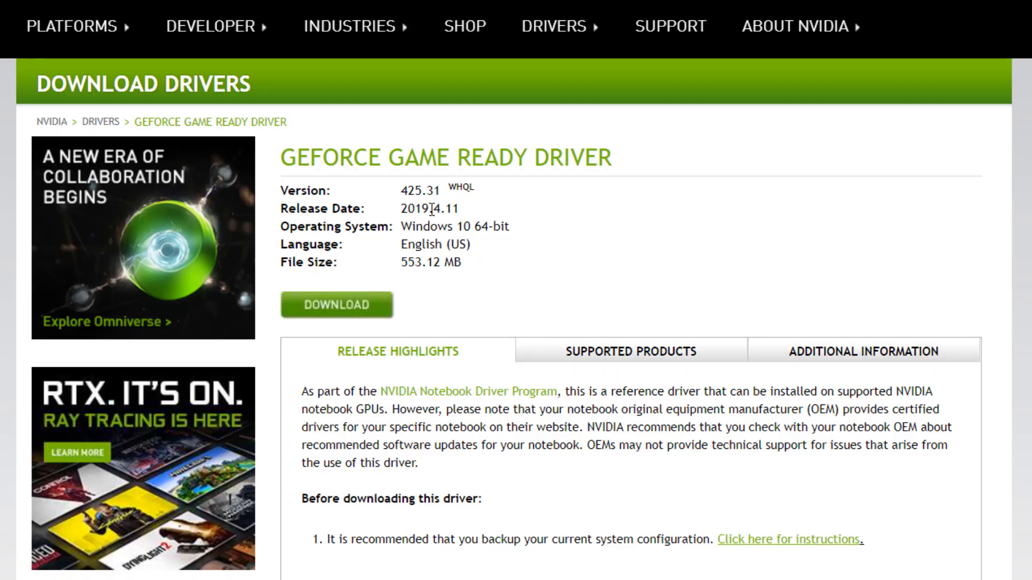
mouse_move(495, 272)
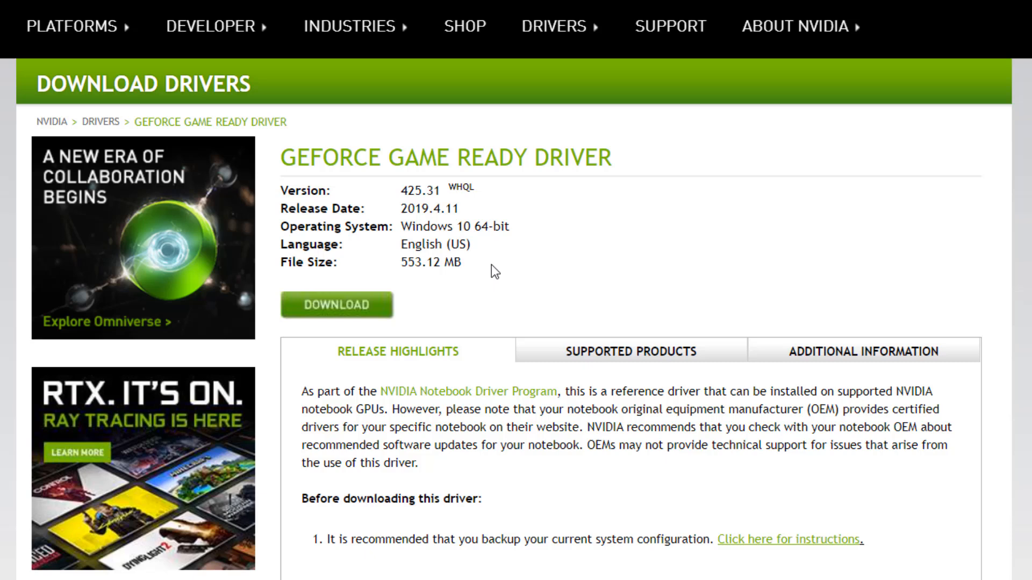
left_click(336, 304)
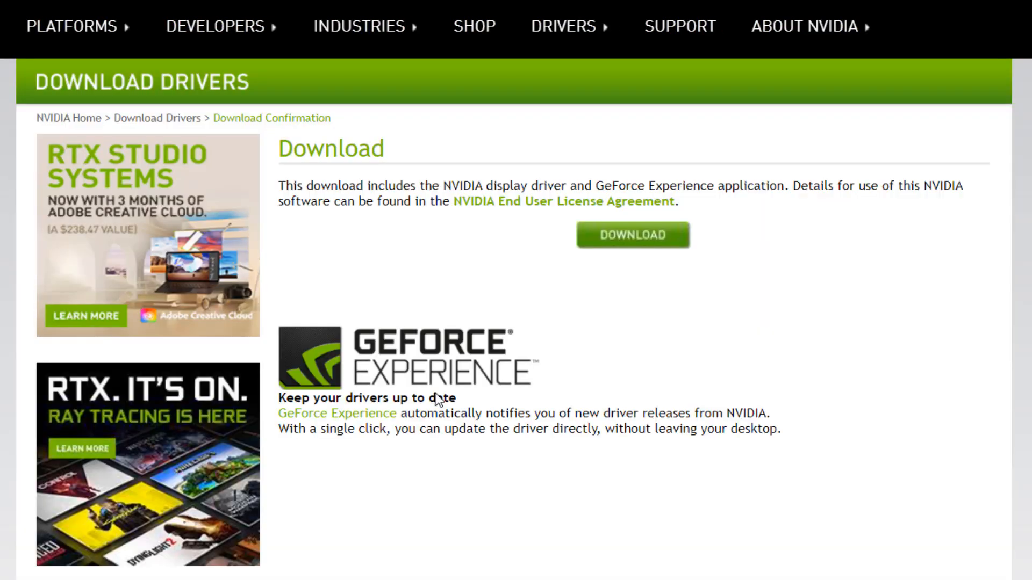
Download the 553.11 MB driver 425.31 package through Internet Download Manager.
left_click(632, 235)
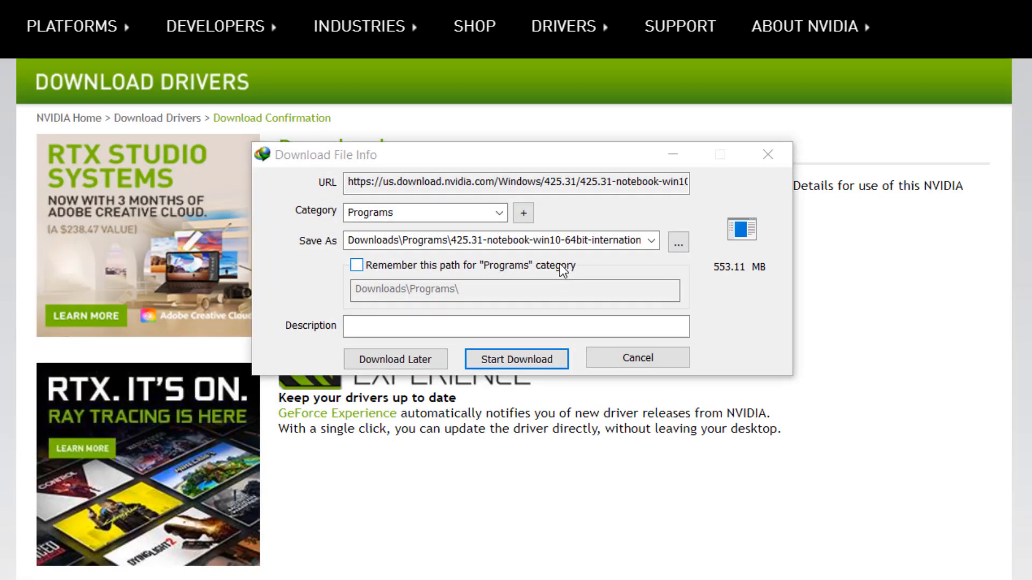
left_click(516, 359)
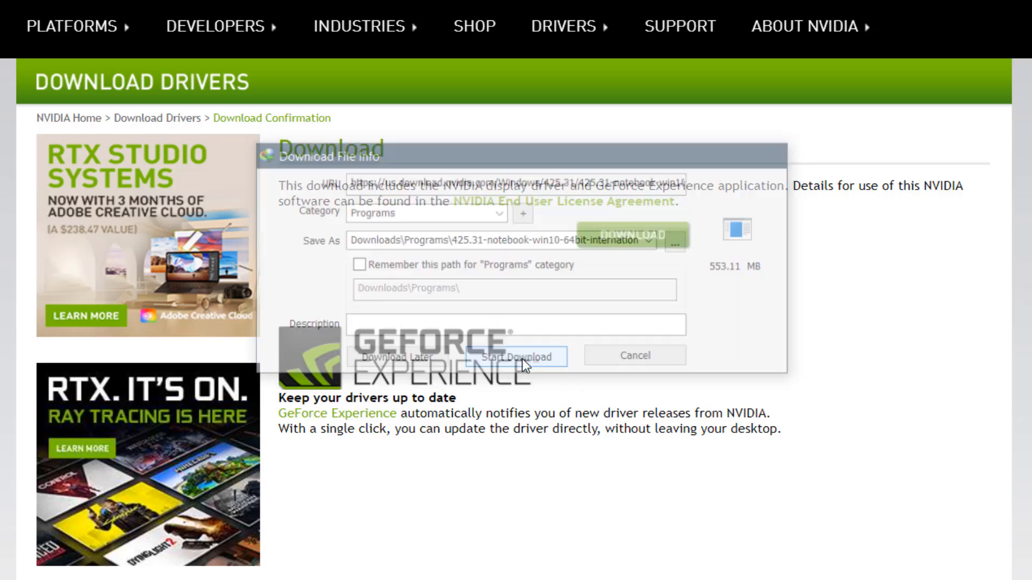
left_click(517, 357)
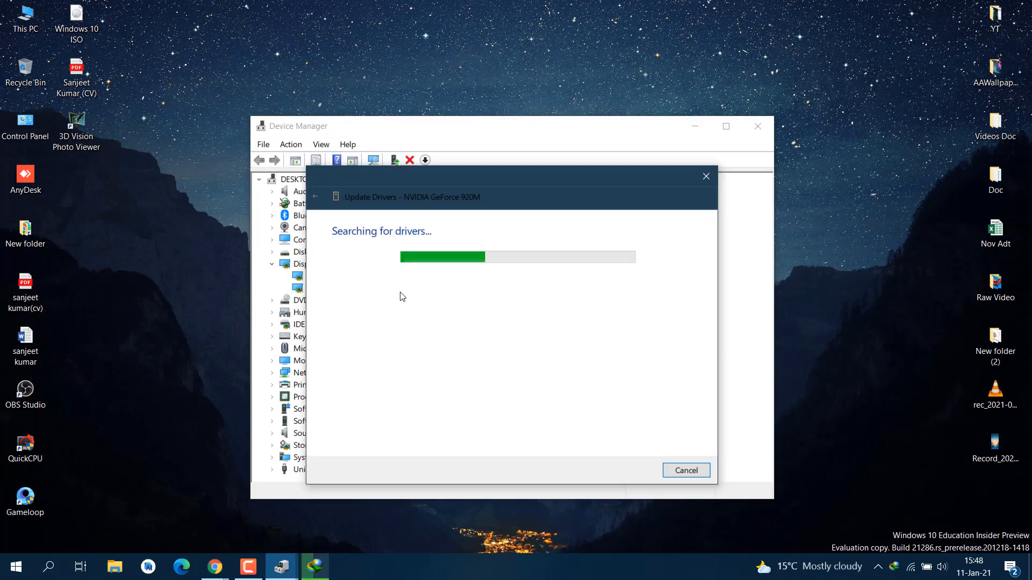
Search automatically for an updated NVIDIA GeForce 920M driver in Device Manager.
left_click(685, 469)
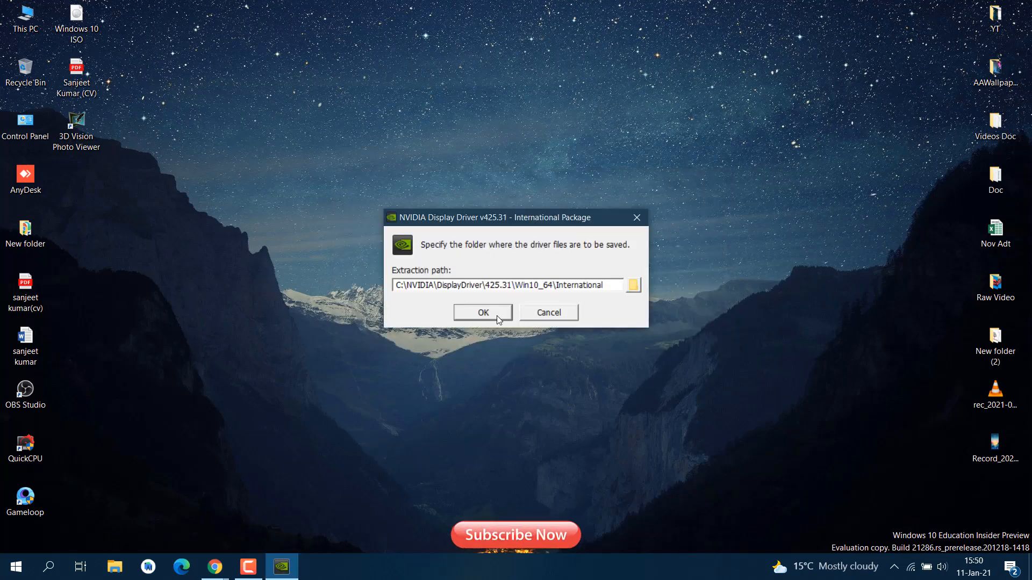
Extract driver 425.31 to the default folder, run the Express install, and close the installer.
left_click(482, 312)
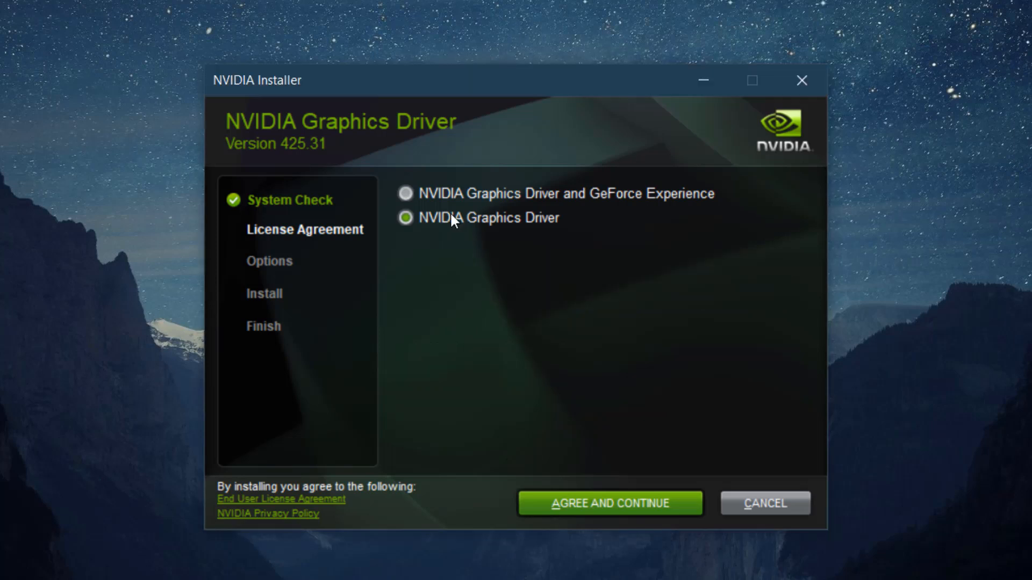
mouse_move(587, 504)
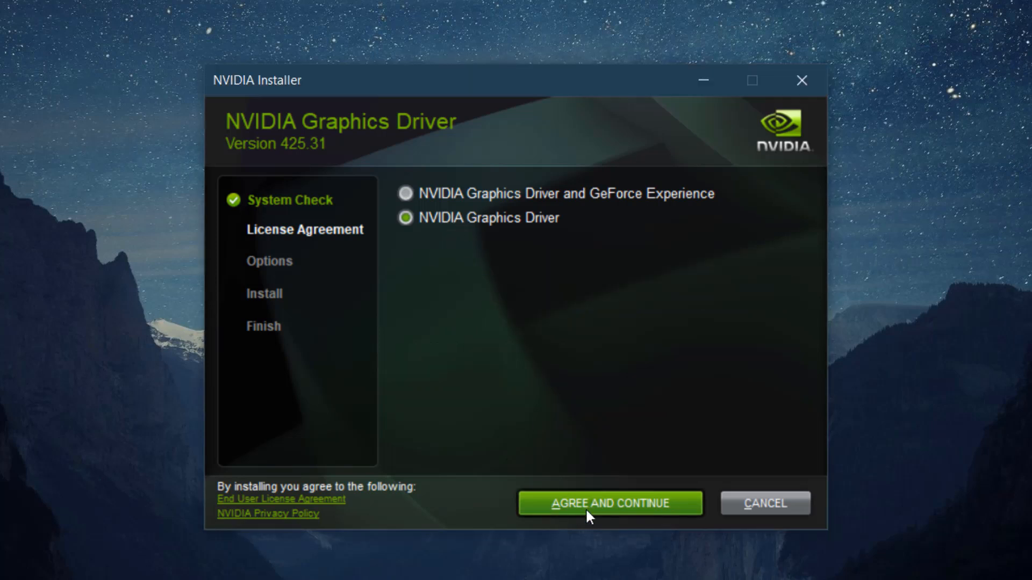
left_click(609, 503)
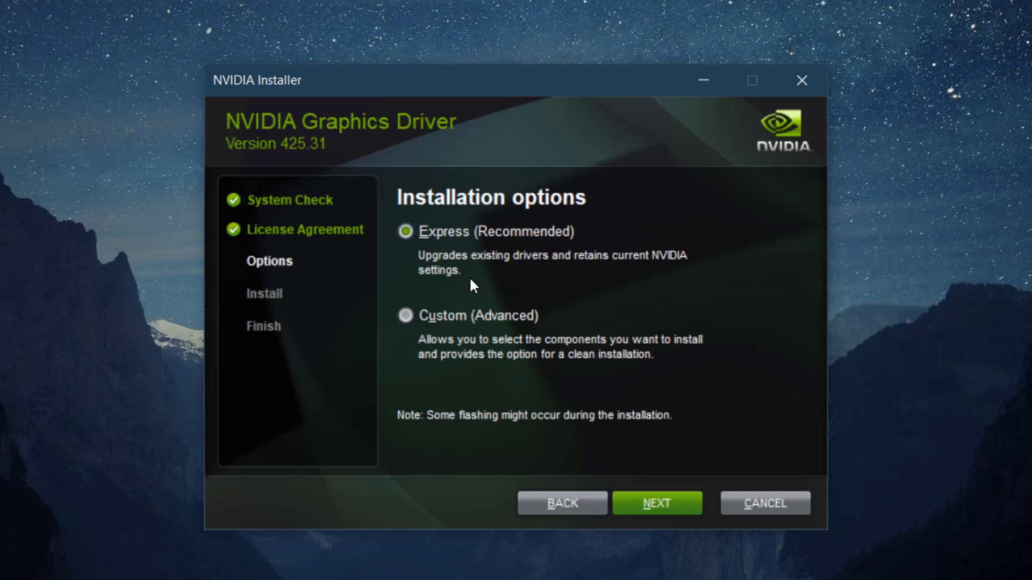
left_click(657, 504)
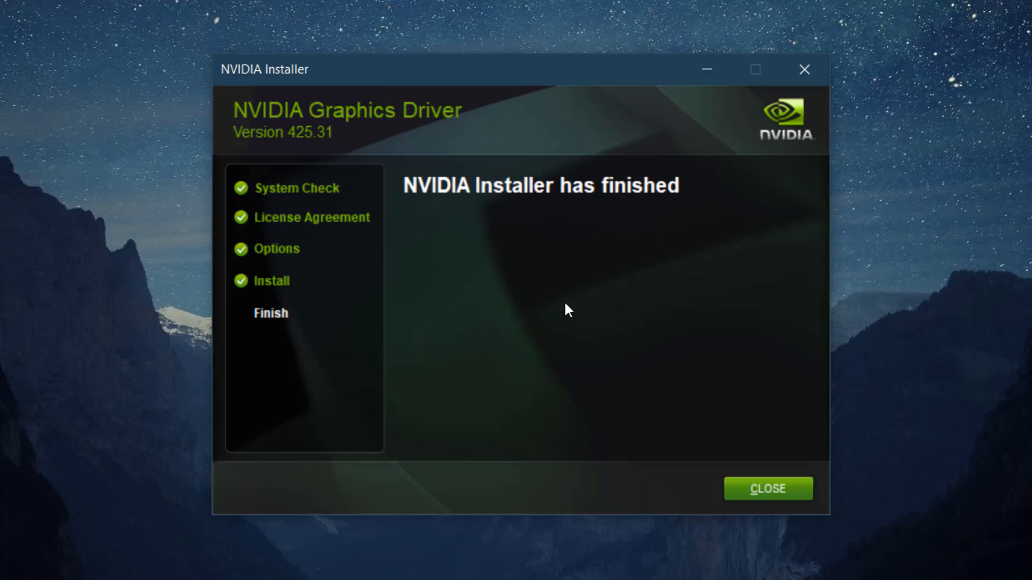
left_click(768, 489)
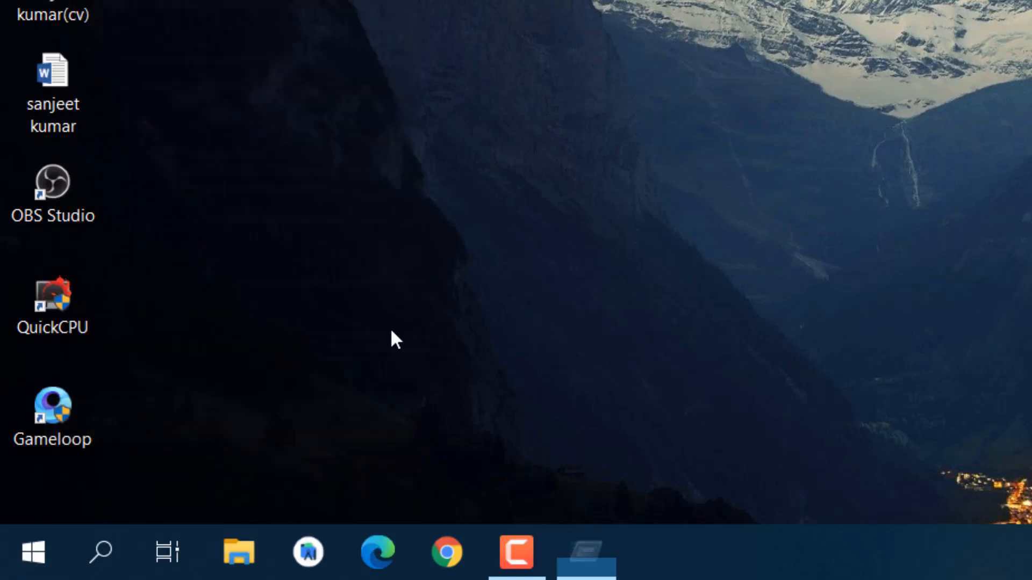
Run services.msc from the Run dialog.
type("services.ms")
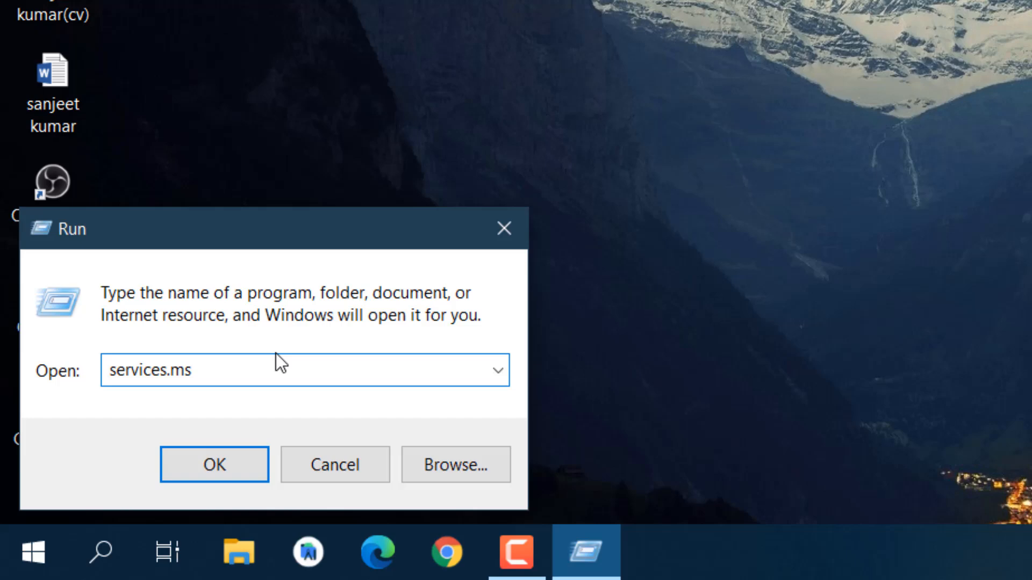
left_click(214, 464)
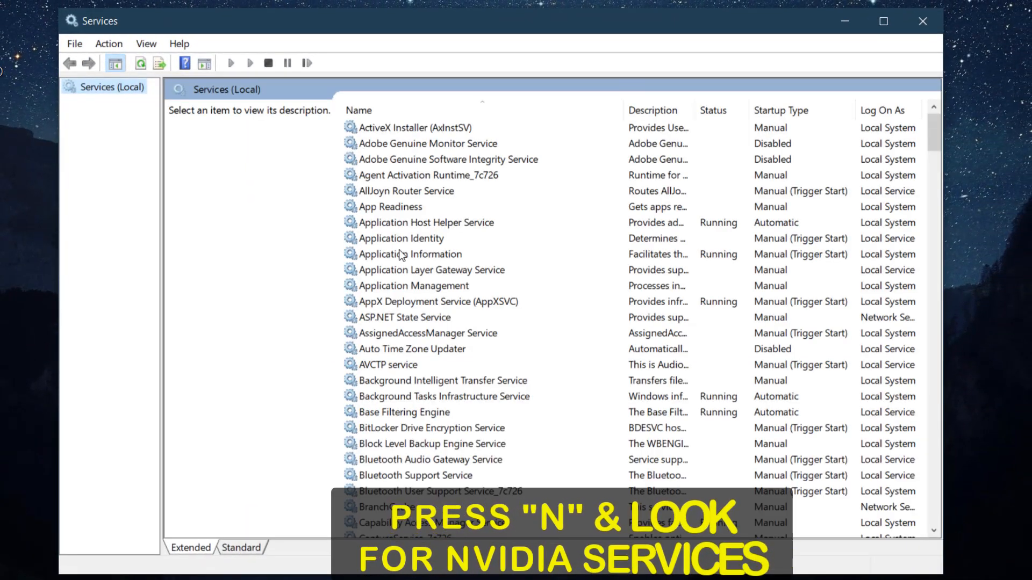
Start NVIDIA Display Container LS, and set NVIDIA Telemetry Container to Automatic and running.
left_click(428, 333)
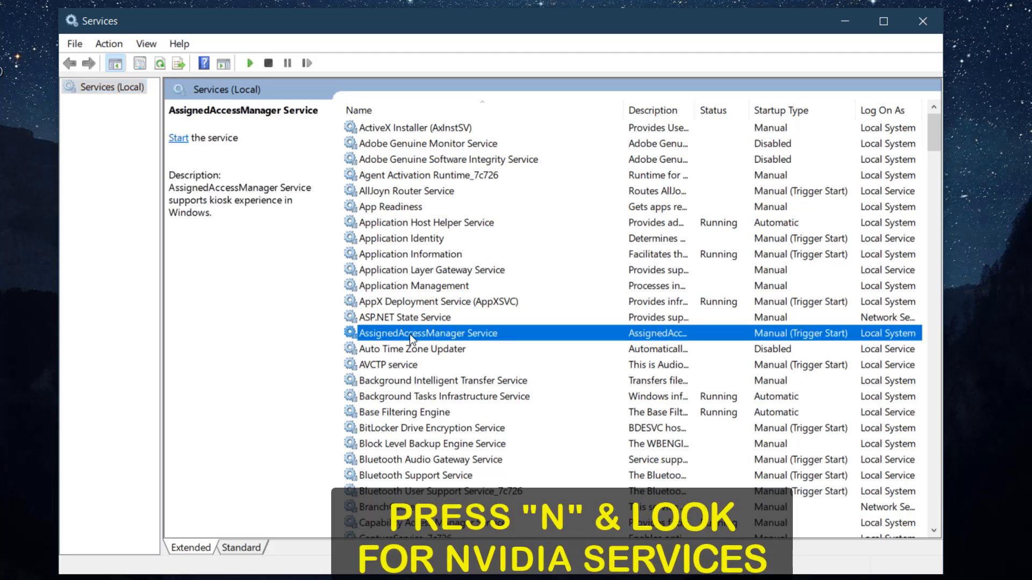
key("n")
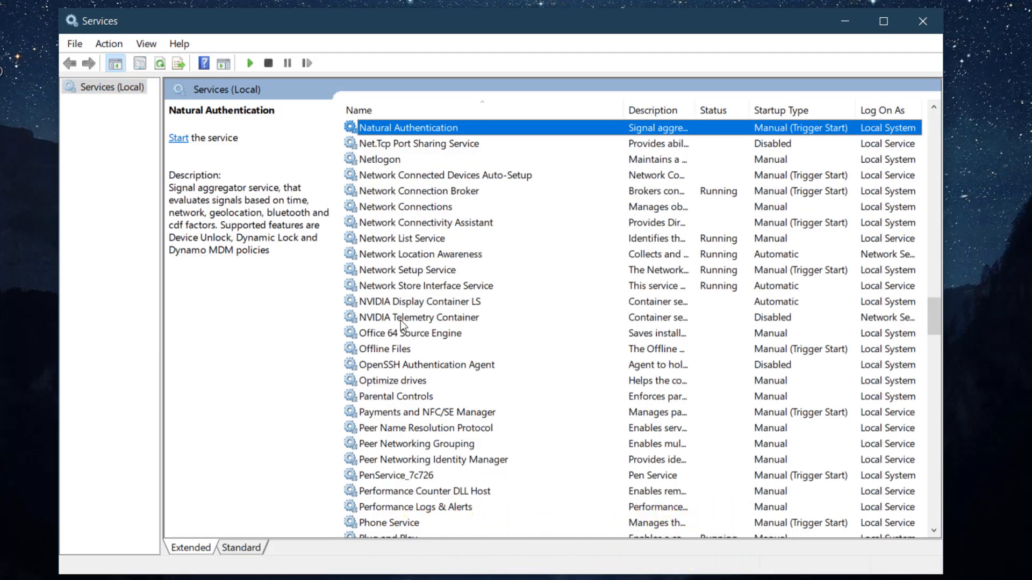
left_click(419, 302)
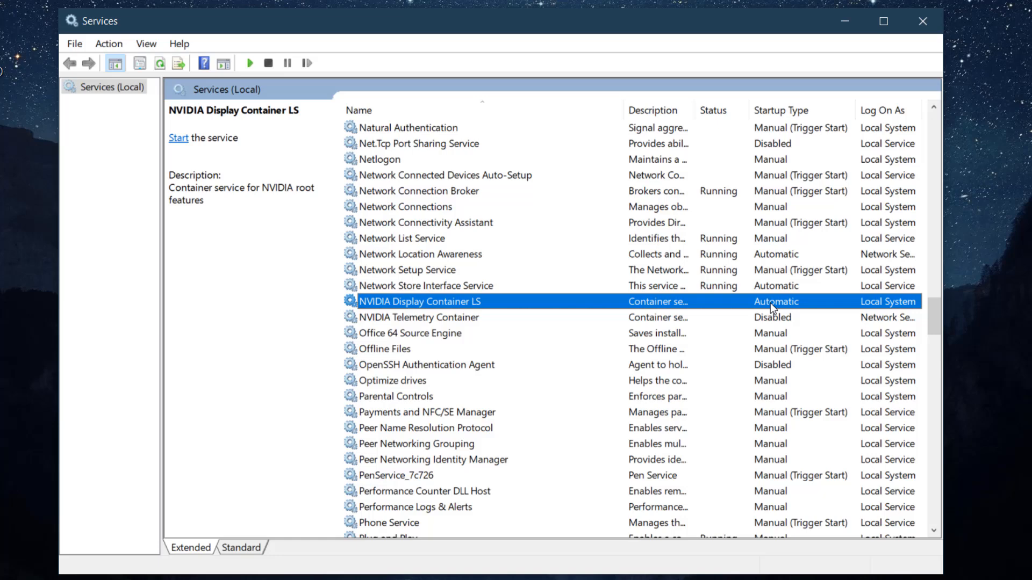
double_click(419, 302)
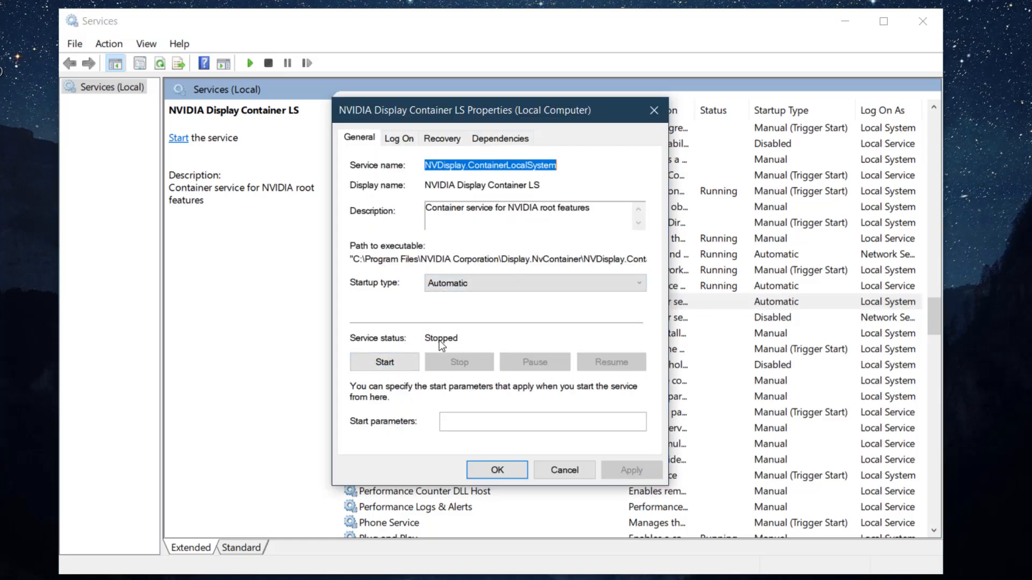
left_click(384, 362)
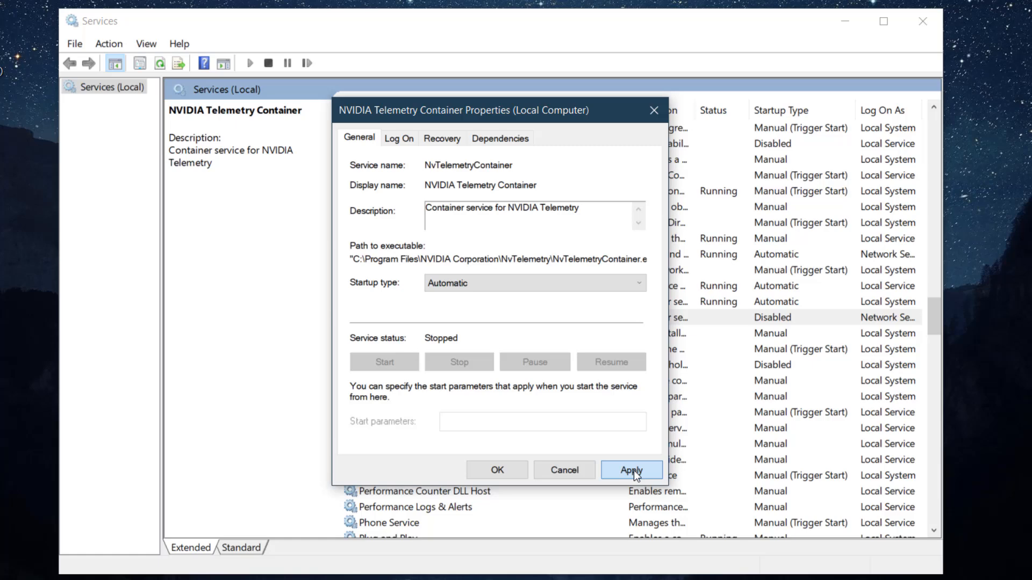
left_click(630, 470)
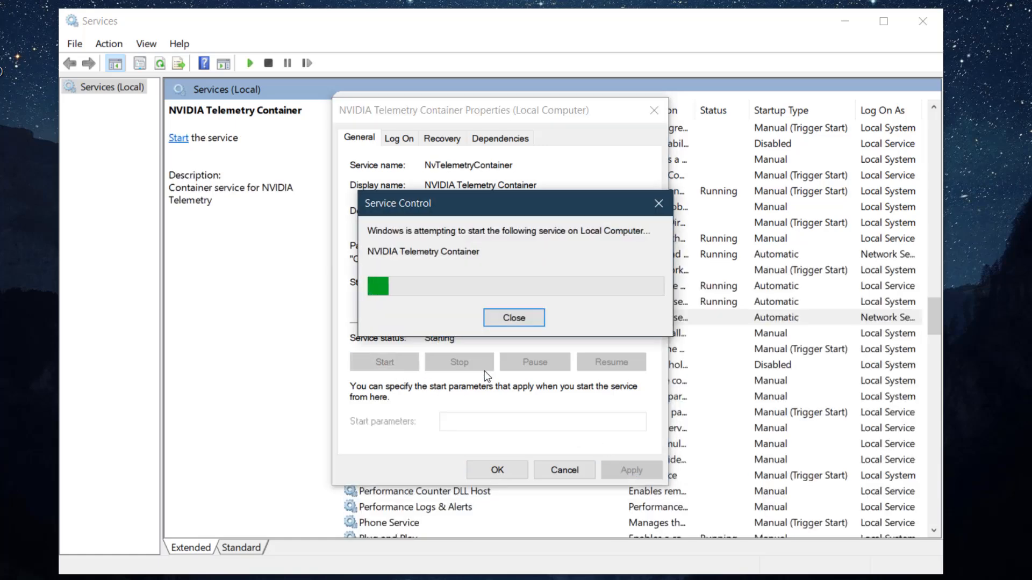
left_click(513, 317)
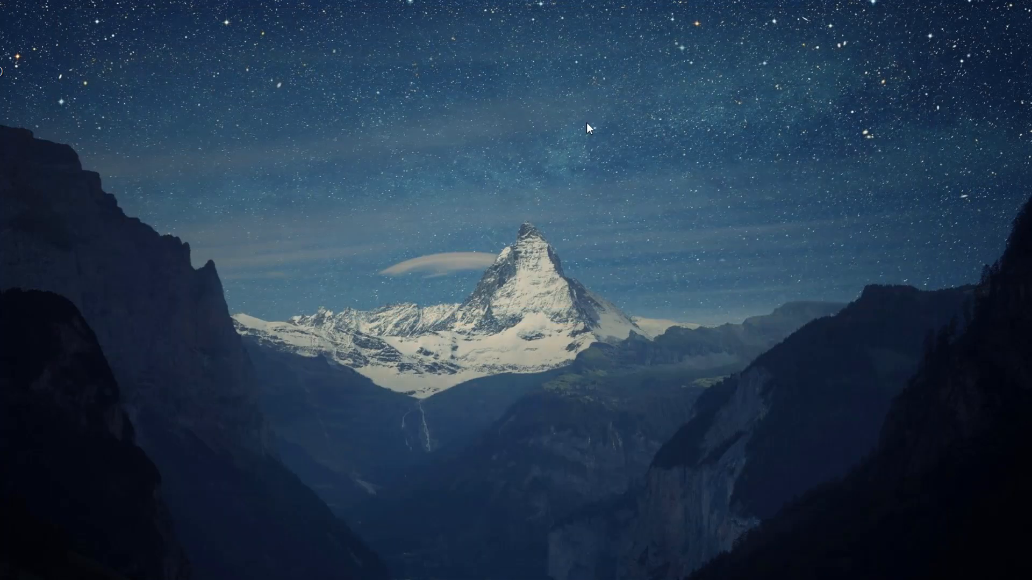
Launch NVIDIA Control Panel from the desktop right-click menu.
right_click(489, 299)
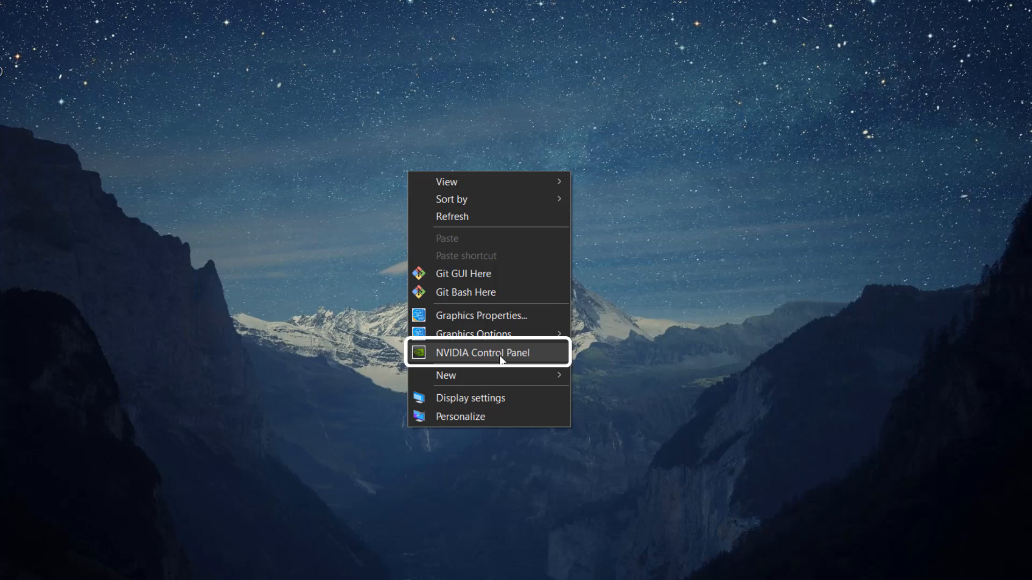
left_click(486, 352)
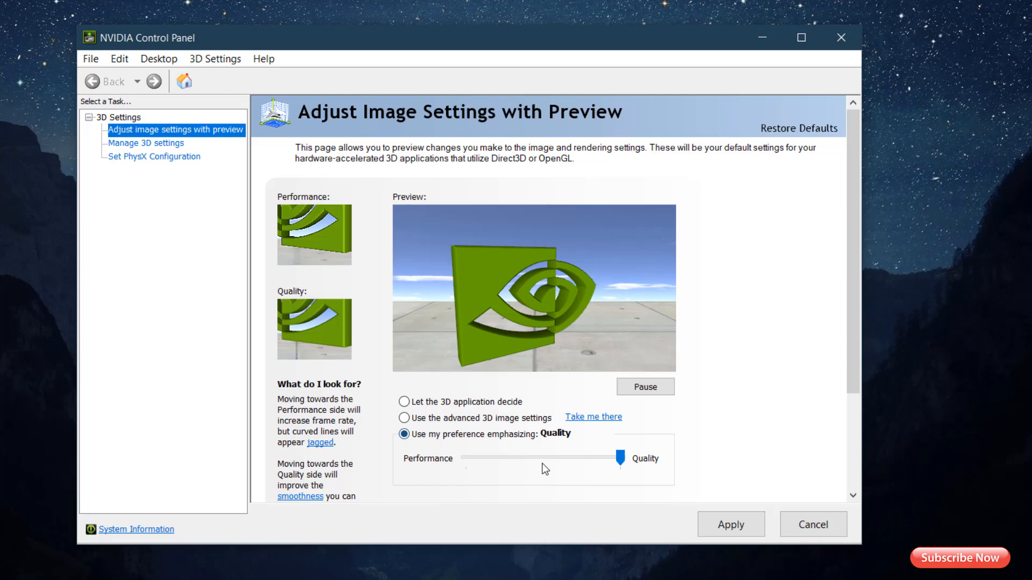
Set the image preference to Performance and prefer the High-performance NVIDIA processor for 3D.
left_click_drag(622, 458, 464, 458)
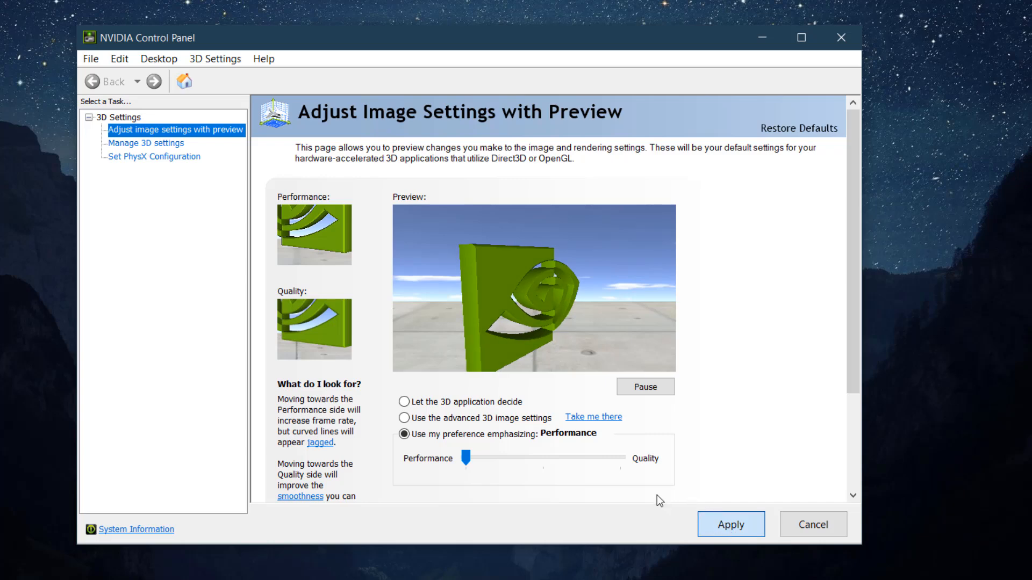
left_click(146, 143)
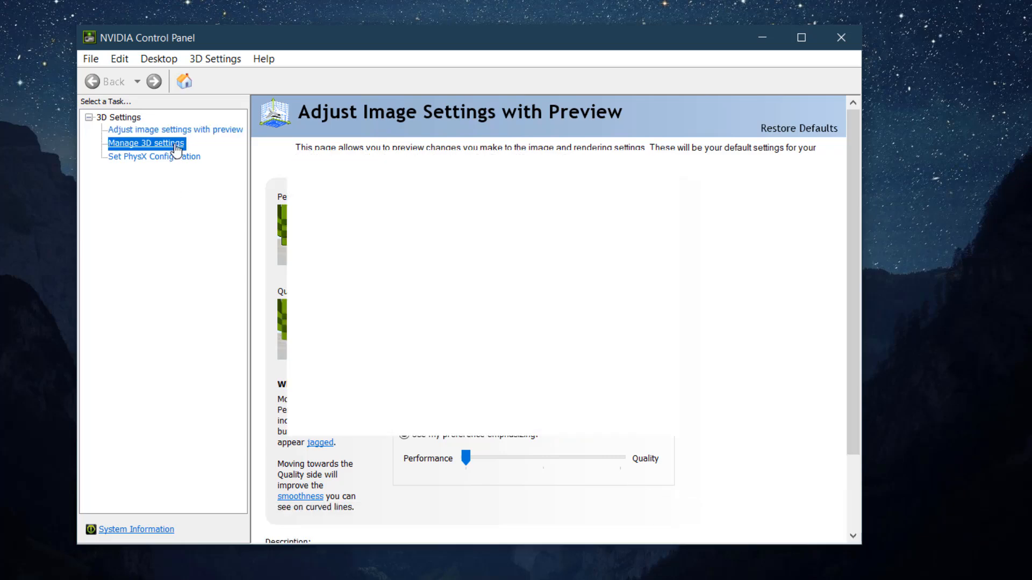
left_click(145, 143)
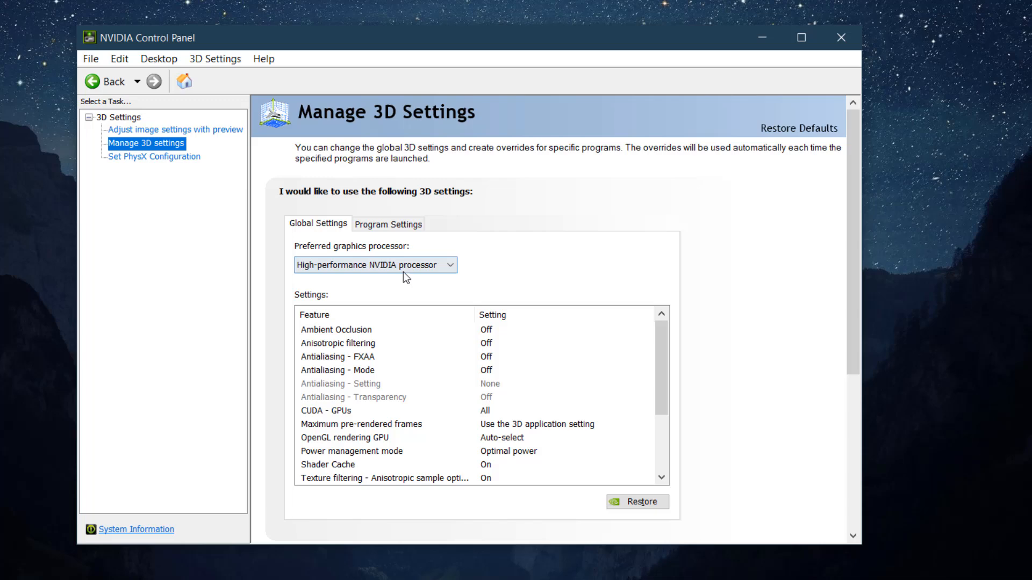
left_click(375, 265)
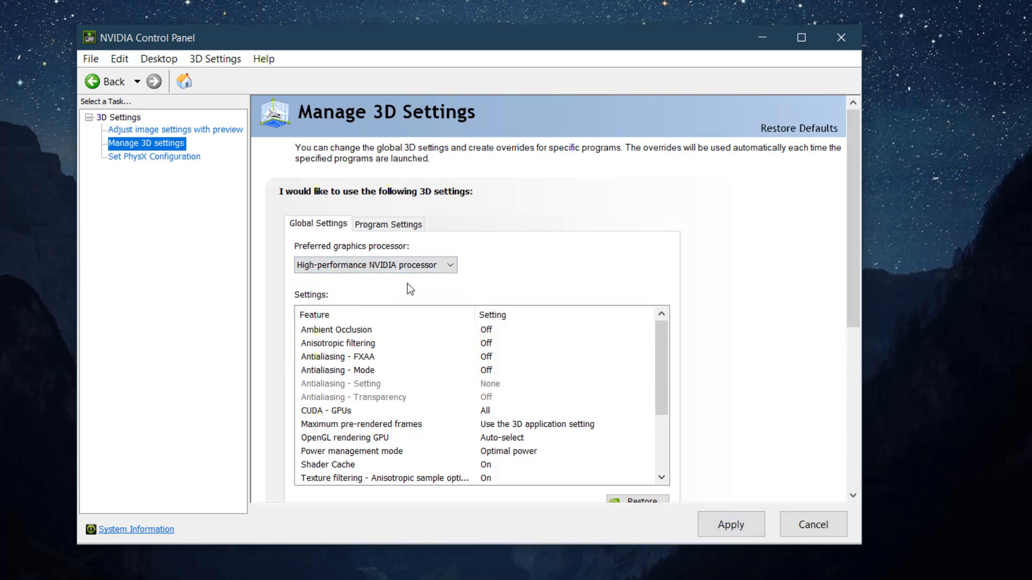
left_click(155, 156)
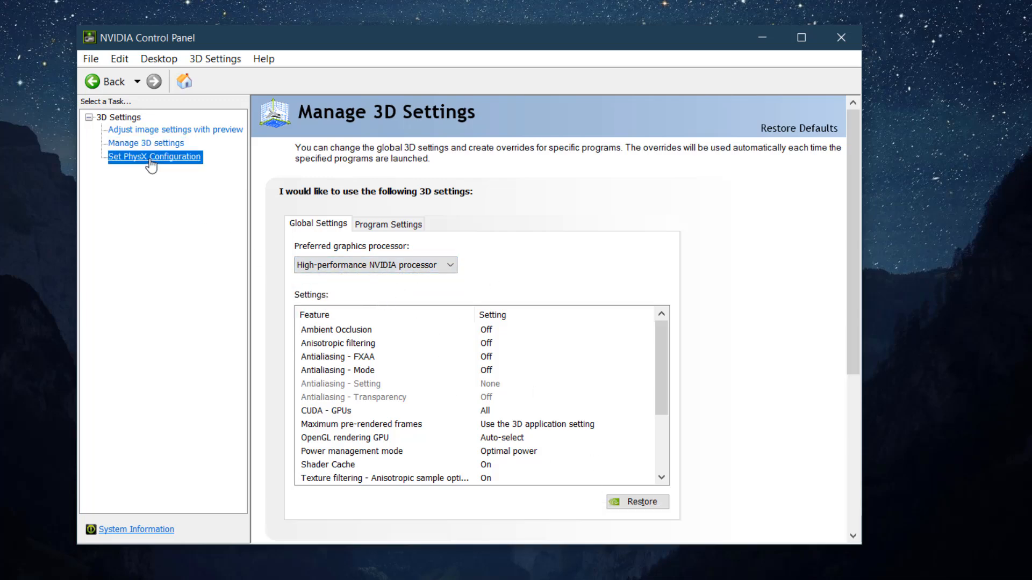